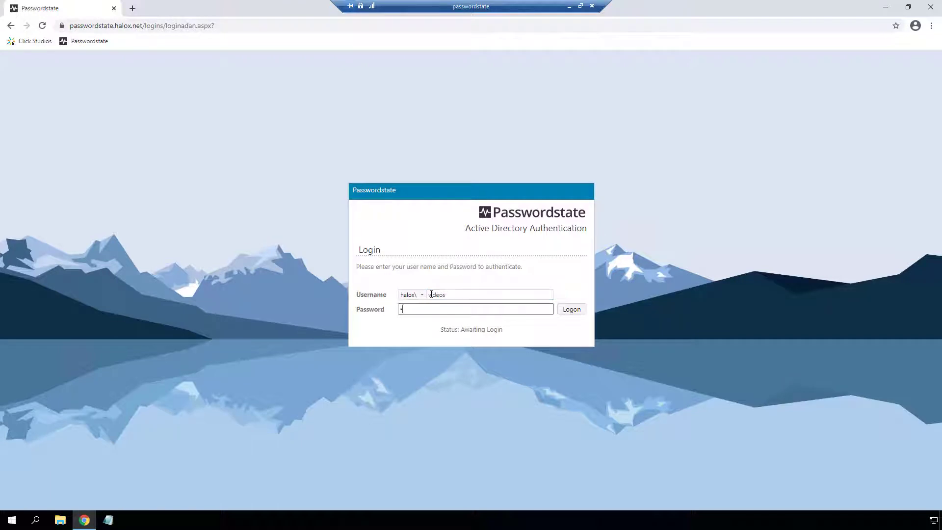
- Log on and reach the empty Website logins list under IT Department > Service Centre
{"action": "left_click", "coordinate": [570, 309]}
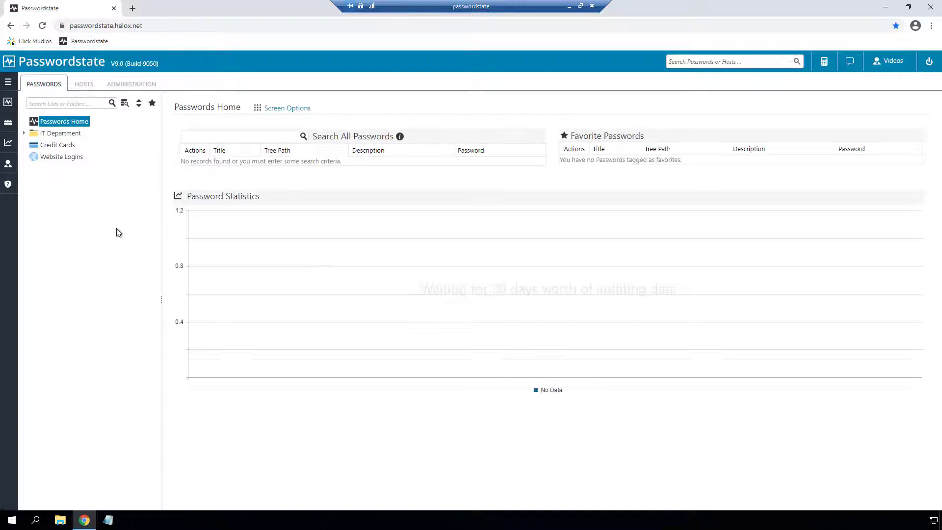
{"action": "left_click", "coordinate": [24, 133]}
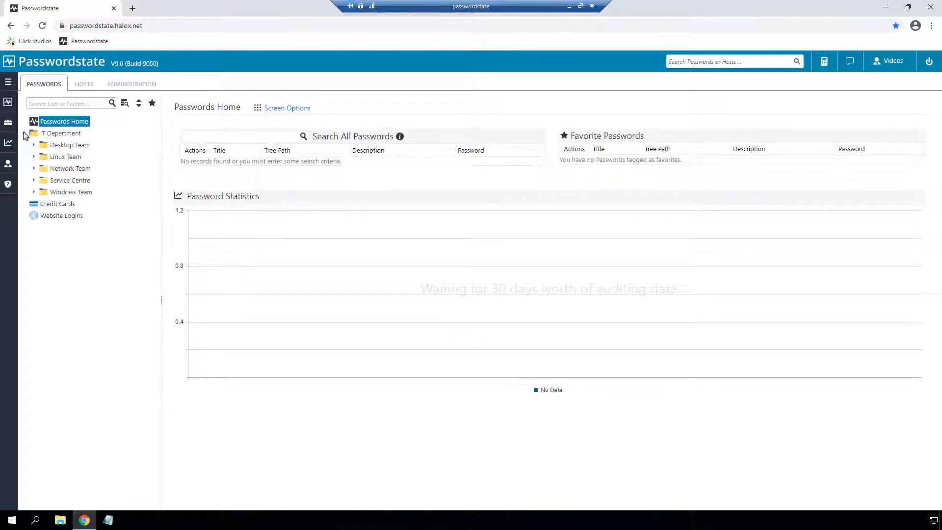
{"action": "left_click", "coordinate": [34, 181]}
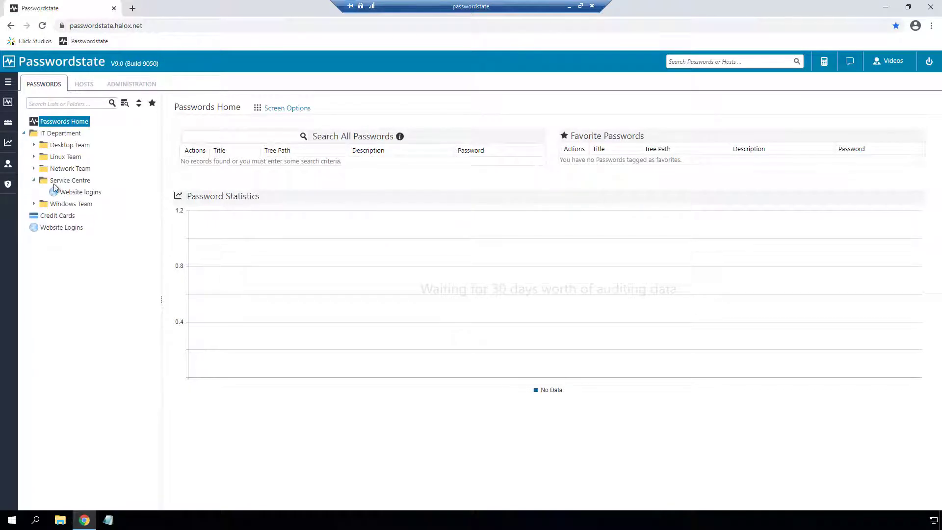
{"action": "left_click", "coordinate": [80, 192]}
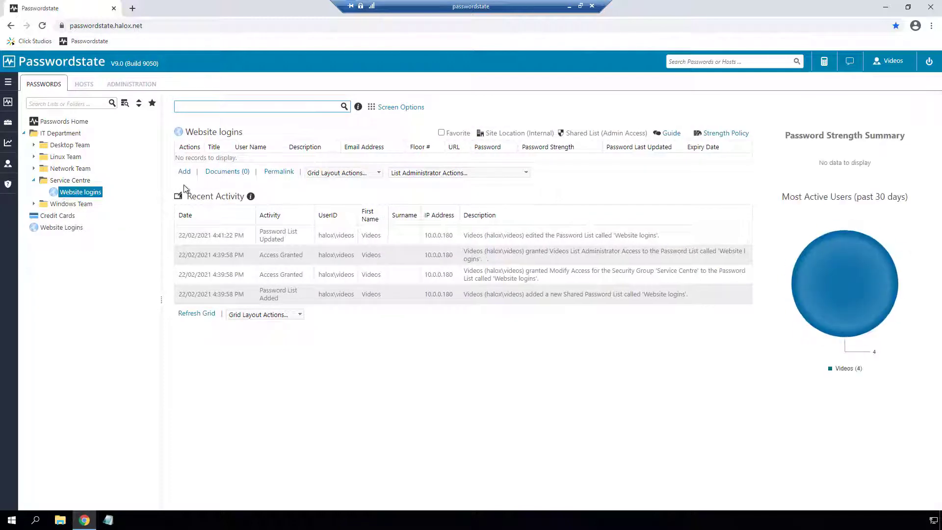
{"action": "left_click", "coordinate": [184, 171]}
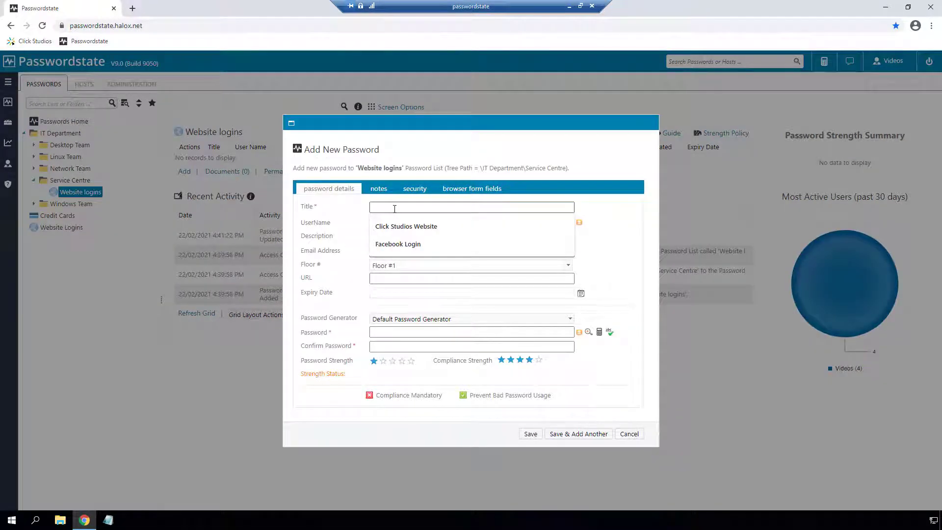
{"action": "left_click", "coordinate": [406, 227]}
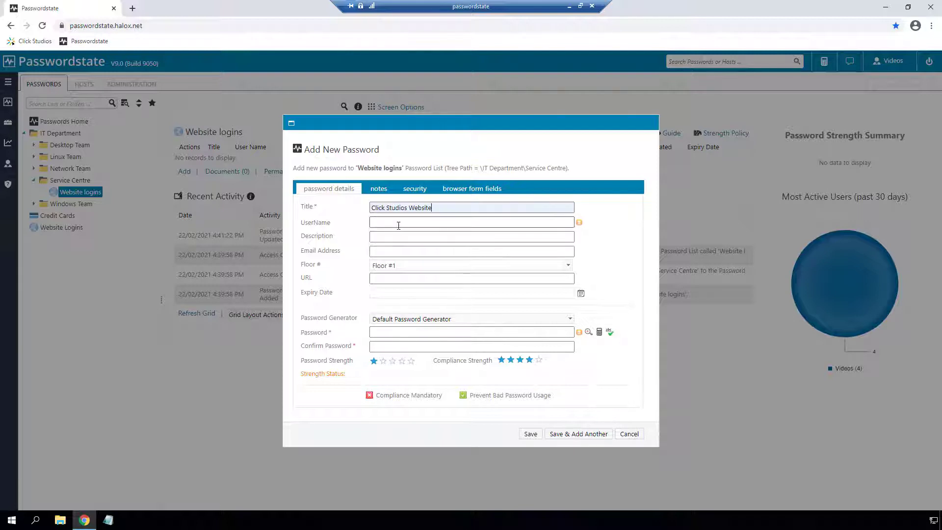
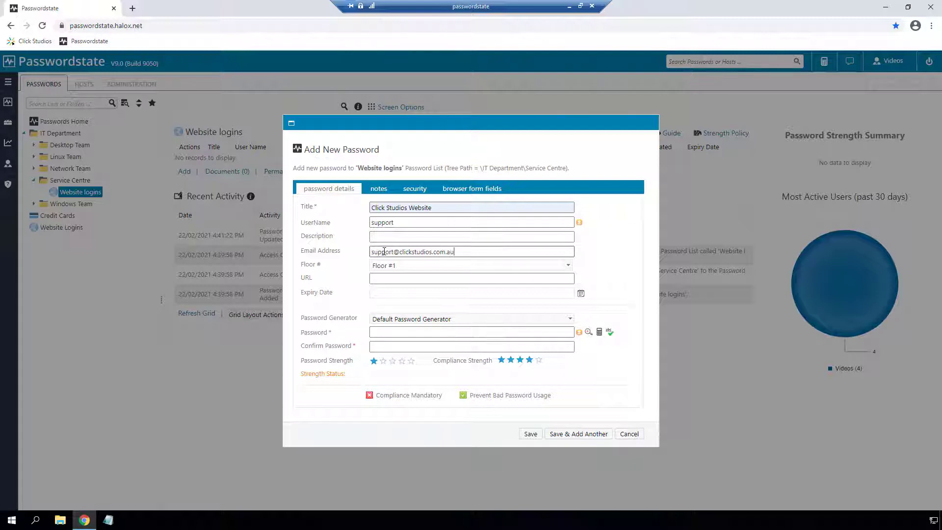
{"action": "left_click", "coordinate": [566, 265]}
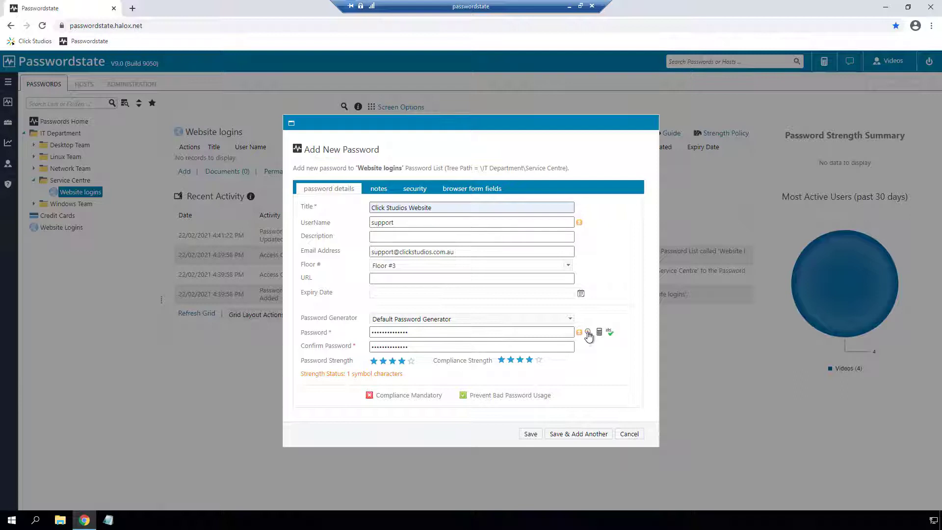
- Reveal and copy the password, regenerate it to excellent strength, and view its phonetic spell-out
{"action": "left_click", "coordinate": [589, 333]}
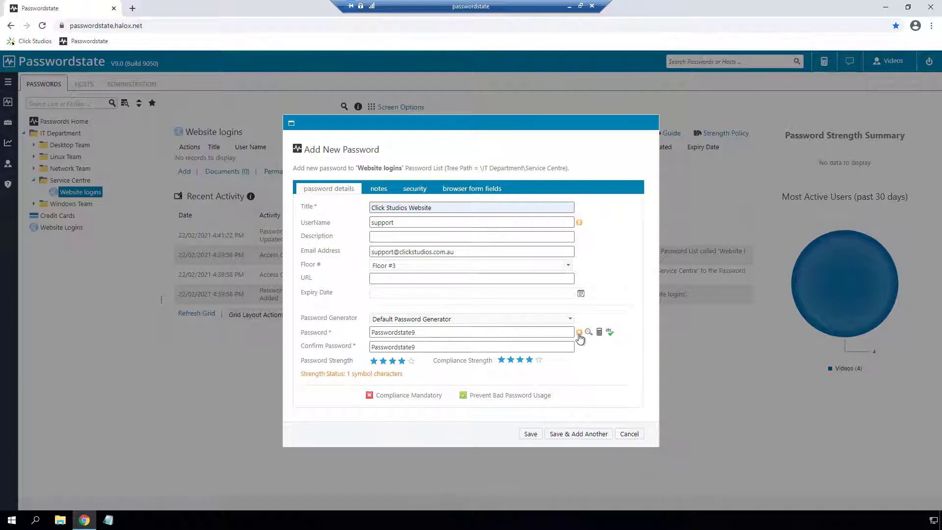
{"action": "left_click", "coordinate": [589, 333]}
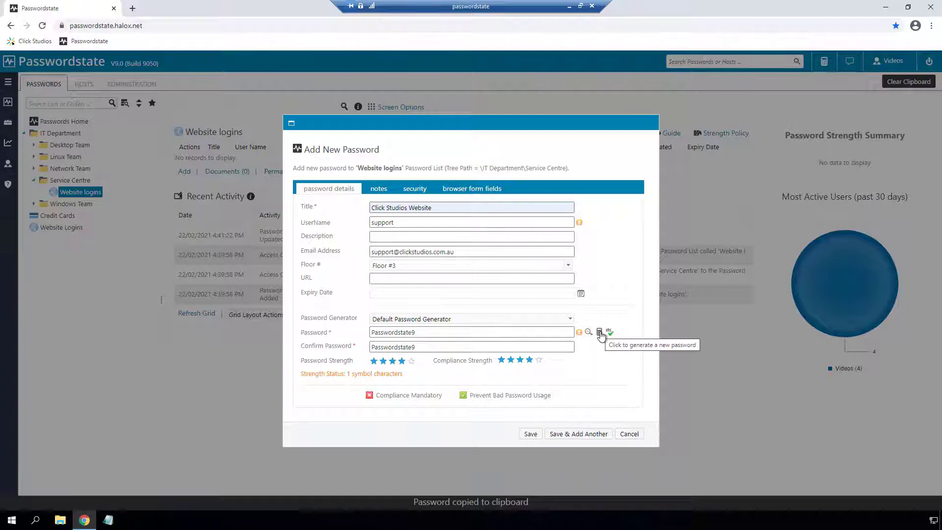
{"action": "left_click", "coordinate": [600, 332]}
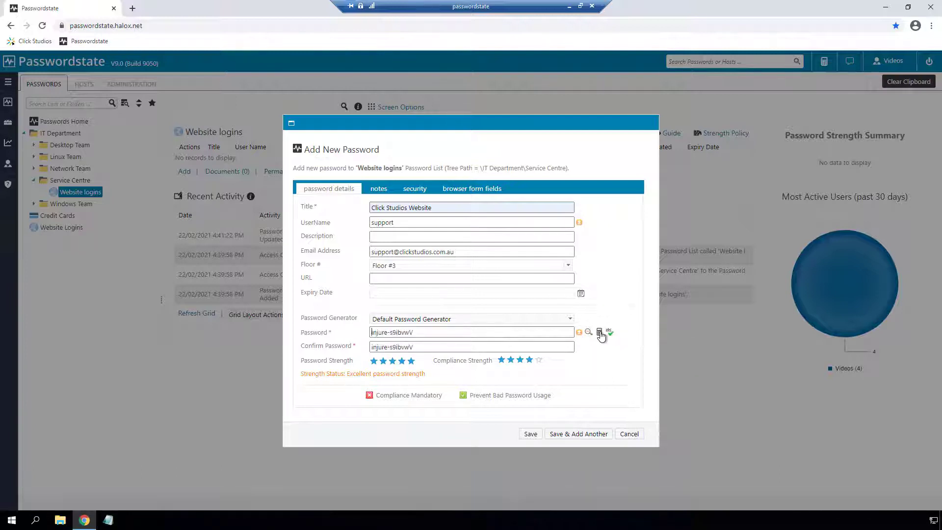
{"action": "left_click", "coordinate": [609, 331]}
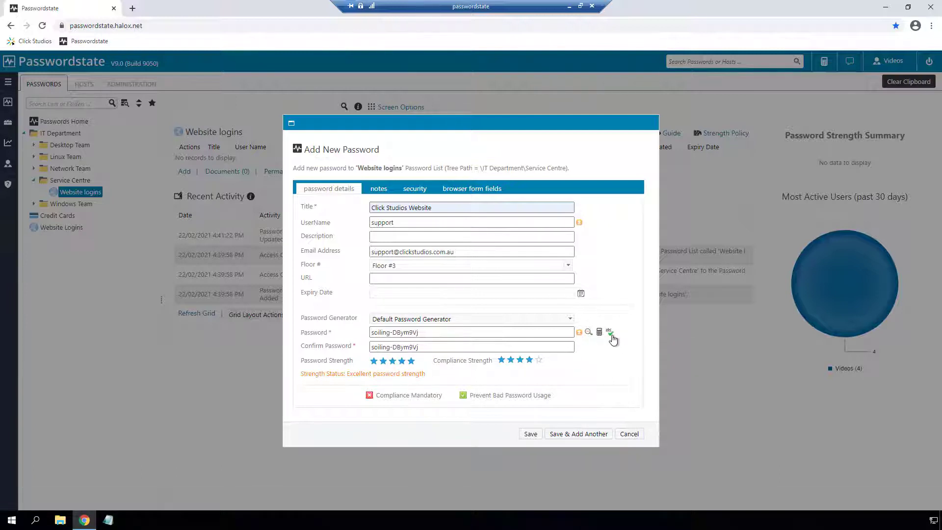
{"action": "left_click", "coordinate": [608, 332]}
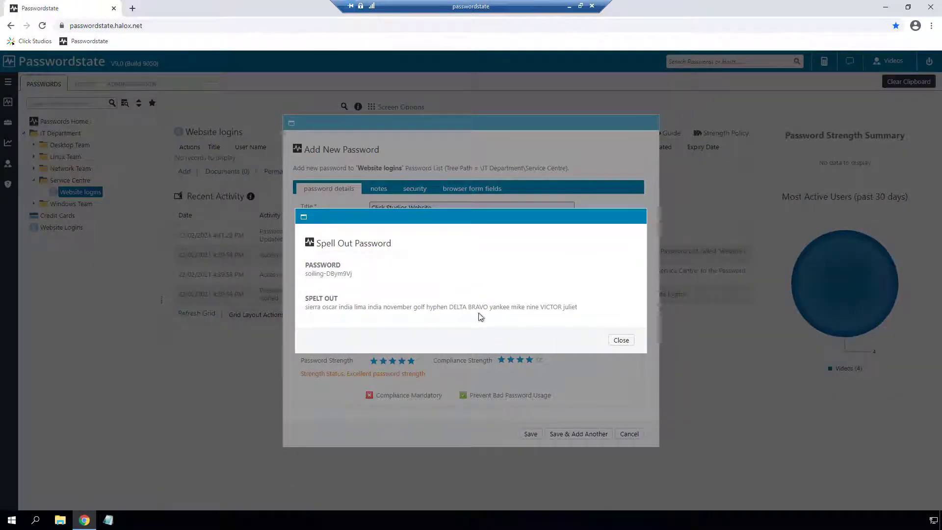
{"action": "left_click", "coordinate": [620, 339]}
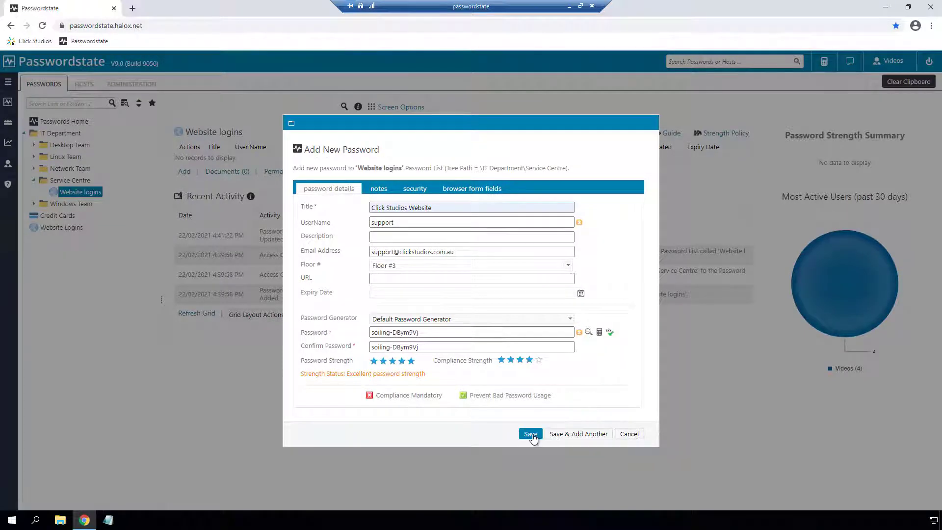
- Save the entry, clear the clipboard, reveal and copy its password from the list, then reopen it for editing
{"action": "left_click", "coordinate": [530, 434]}
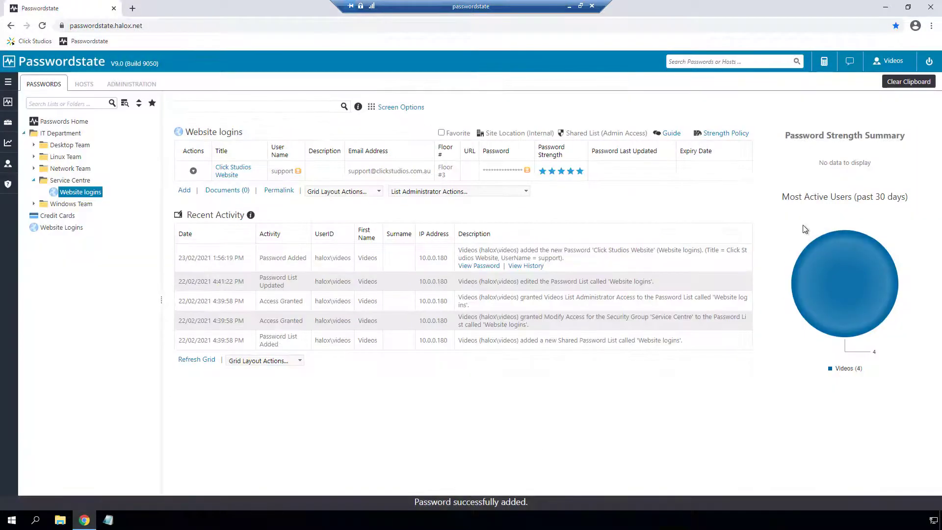
{"action": "left_click", "coordinate": [909, 81]}
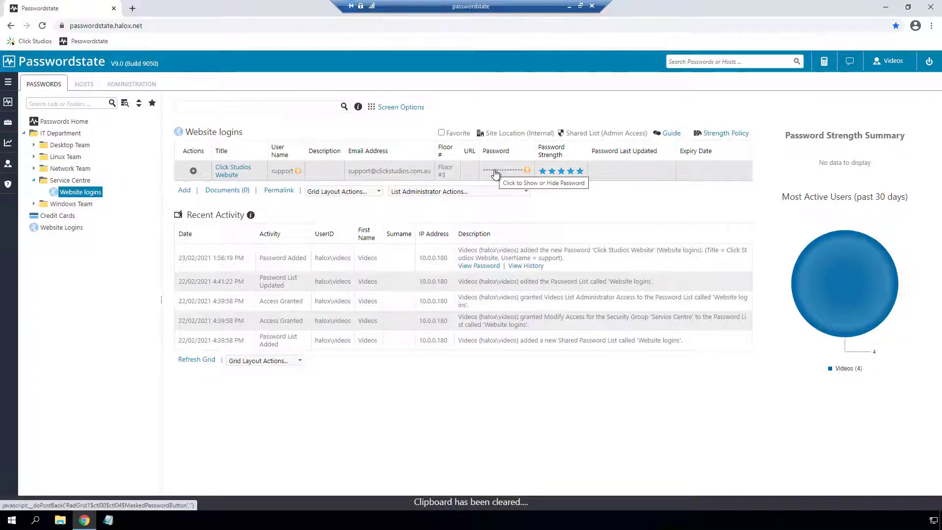
{"action": "left_click", "coordinate": [528, 170]}
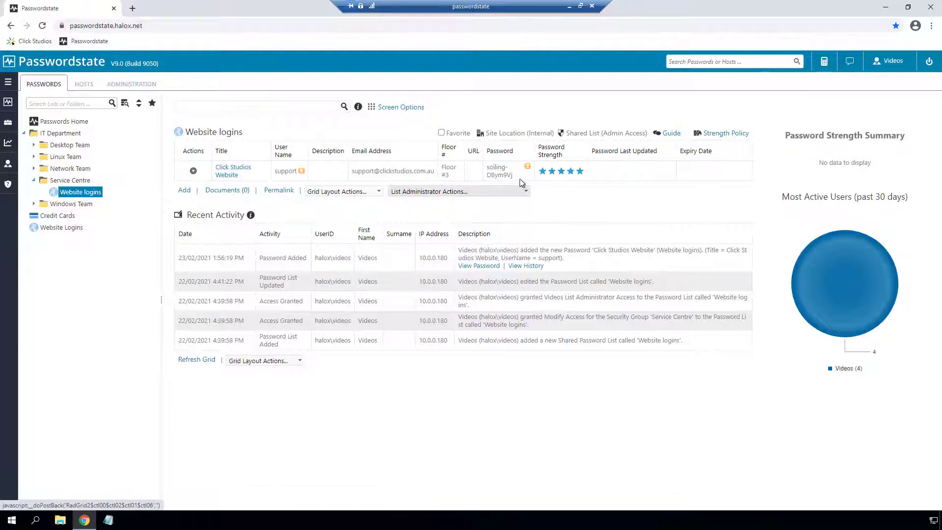
{"action": "left_click", "coordinate": [527, 167]}
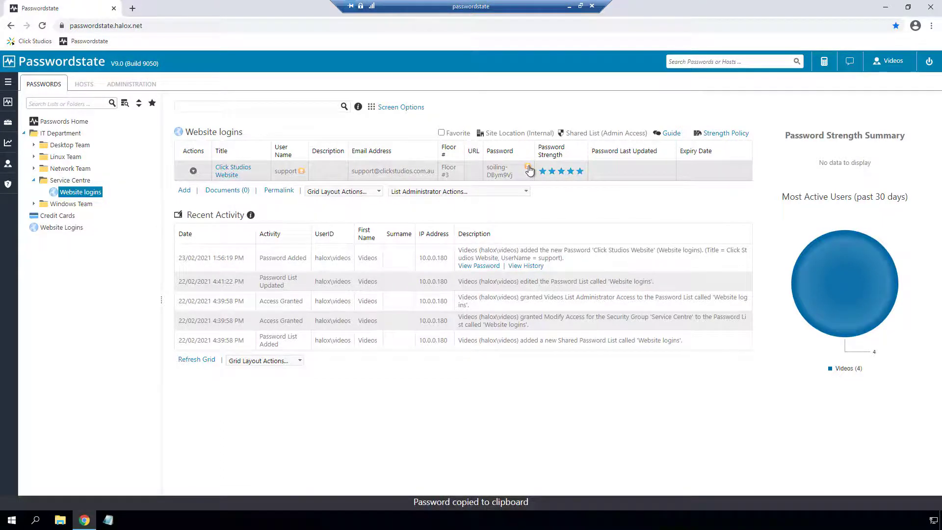
{"action": "left_click", "coordinate": [528, 170]}
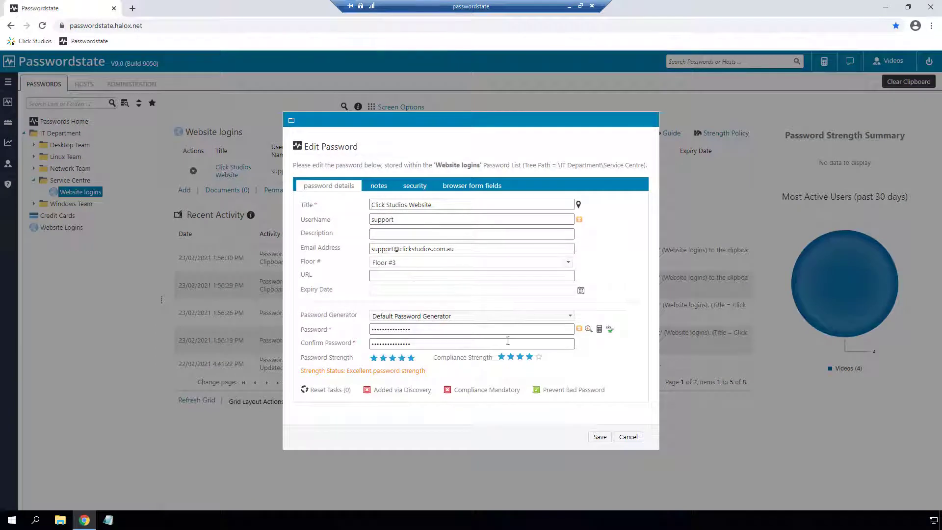
- Show the current password, generate a new random one and save the updated entry
{"action": "left_click", "coordinate": [599, 328]}
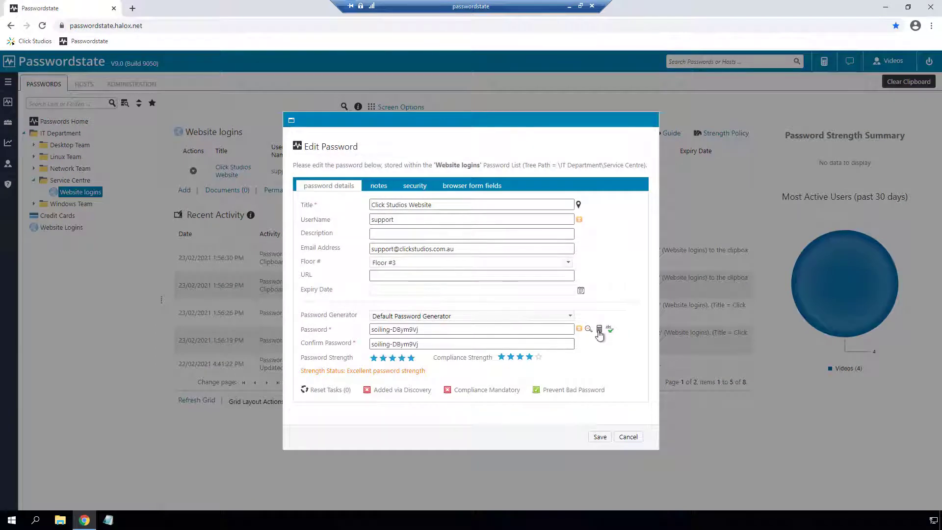
{"action": "left_click", "coordinate": [598, 330]}
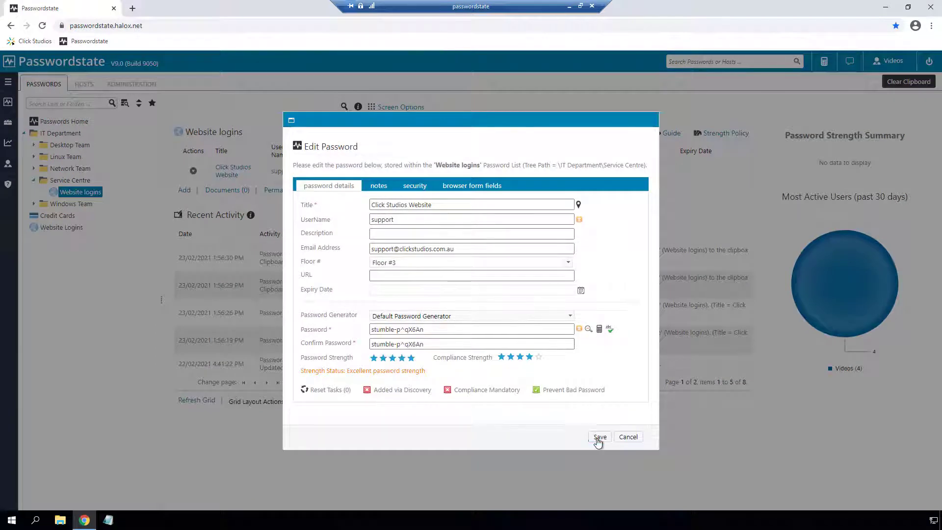
{"action": "left_click", "coordinate": [599, 437]}
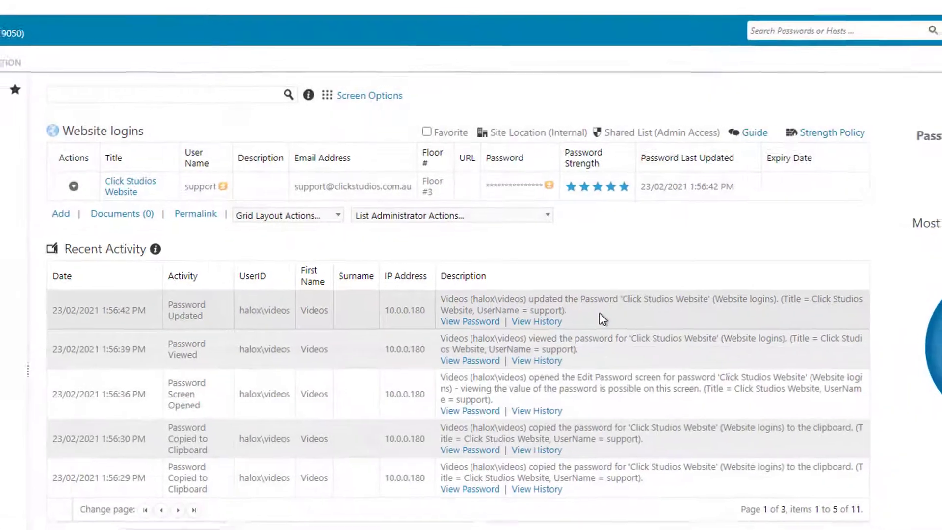
- Choose Import Passwords from the List Administrator Actions for Website logins
{"action": "left_click", "coordinate": [456, 191]}
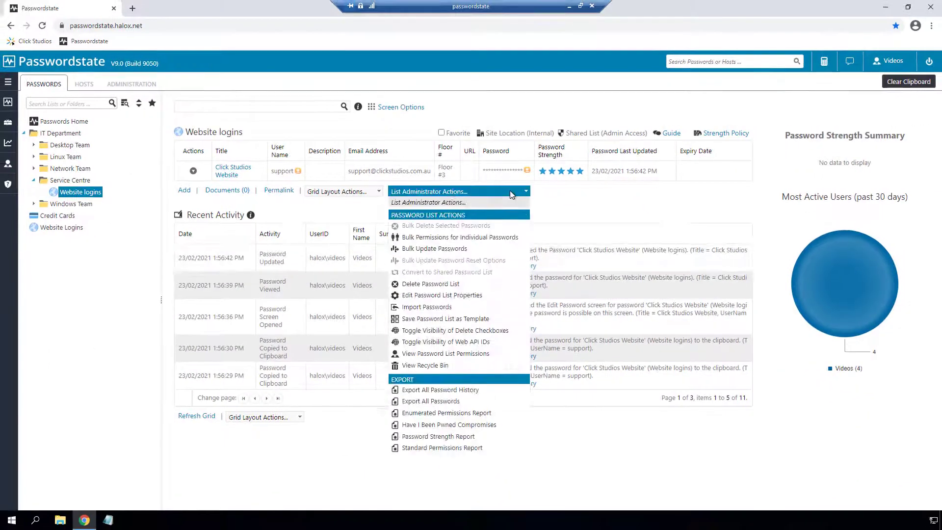
{"action": "left_click", "coordinate": [429, 306]}
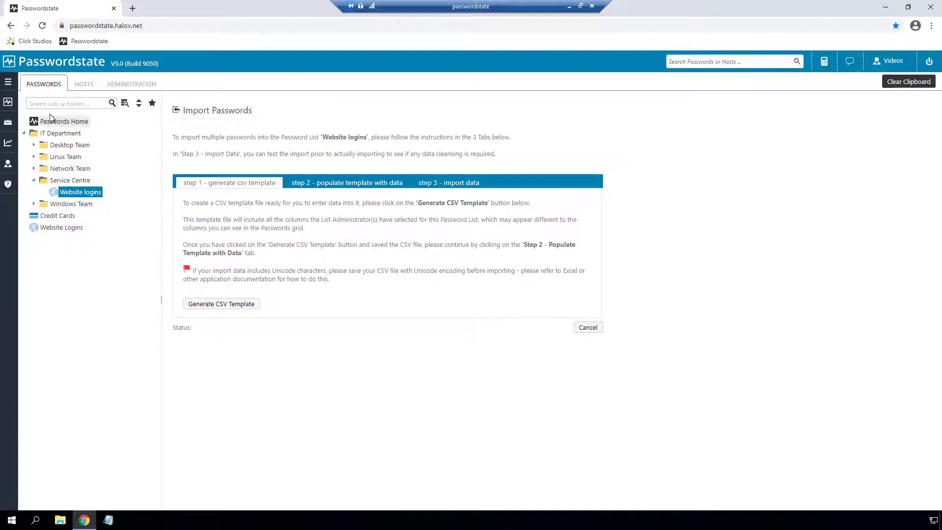
- Visit Account Discovery from the Tools menu and review its job types
{"action": "left_click", "coordinate": [9, 122]}
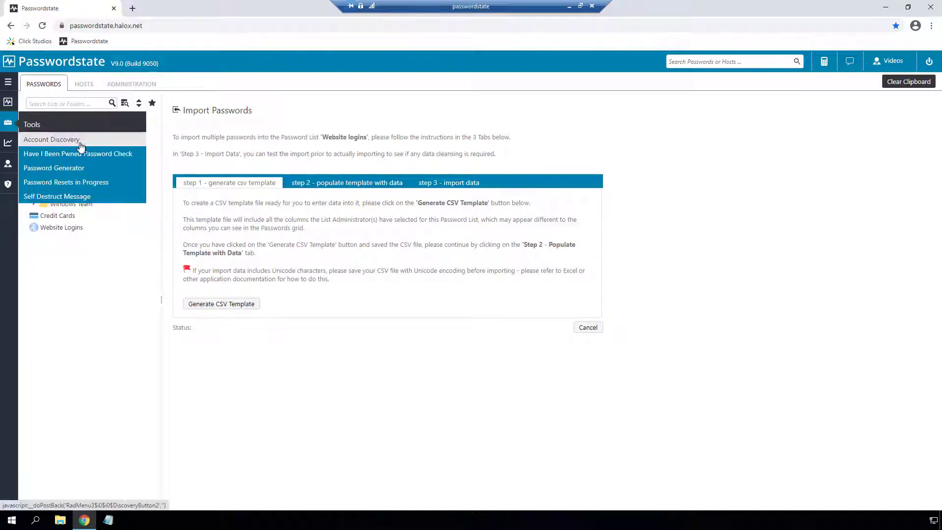
{"action": "left_click", "coordinate": [52, 138]}
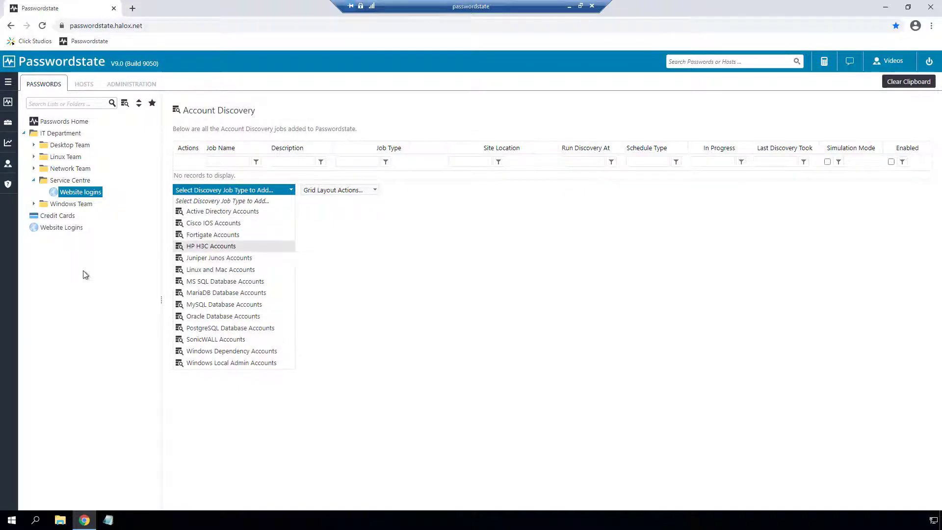
- Reach the Standard API Documentation via Help > Web API Documentation
{"action": "left_click", "coordinate": [9, 184]}
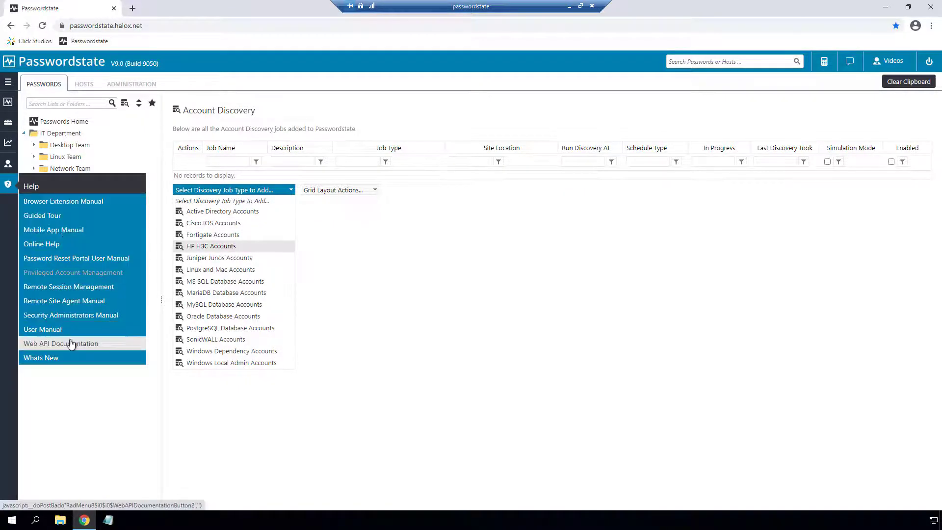
{"action": "left_click", "coordinate": [60, 344]}
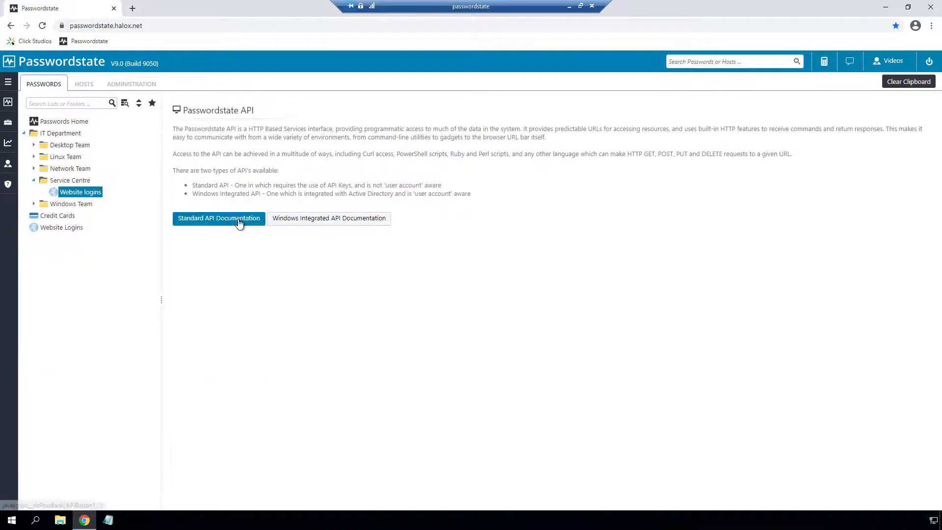
{"action": "left_click", "coordinate": [218, 218]}
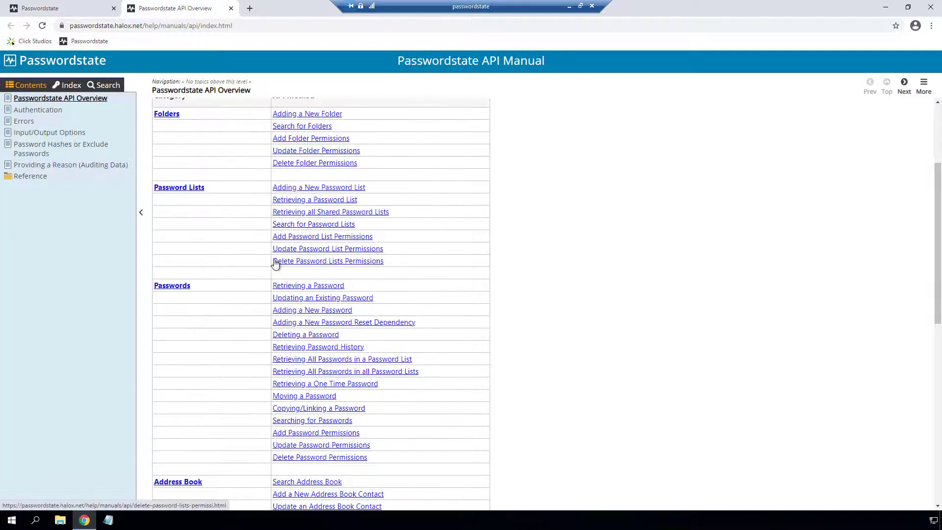
- Go to the 'Adding a New Password' topic under Passwords in the API overview
{"action": "scroll", "scroll_direction": "down", "scroll_amount": 3}
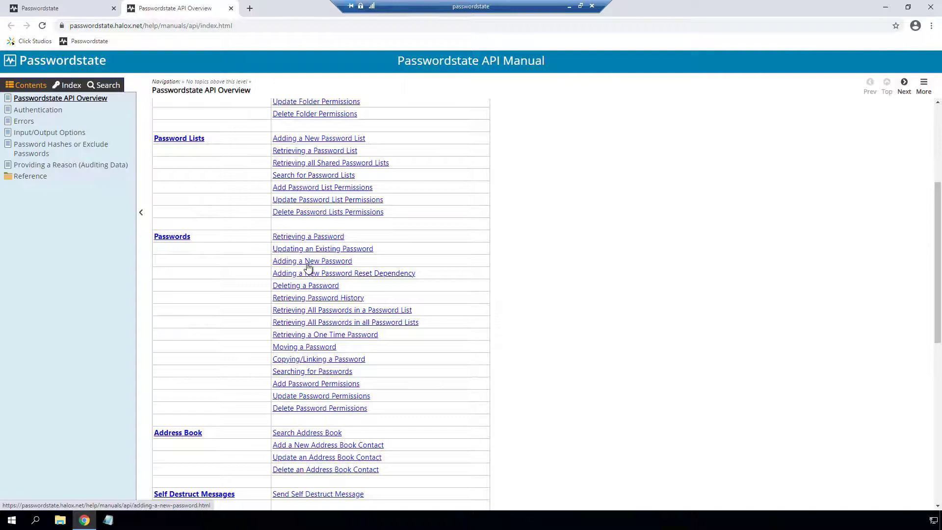
{"action": "left_click", "coordinate": [312, 261]}
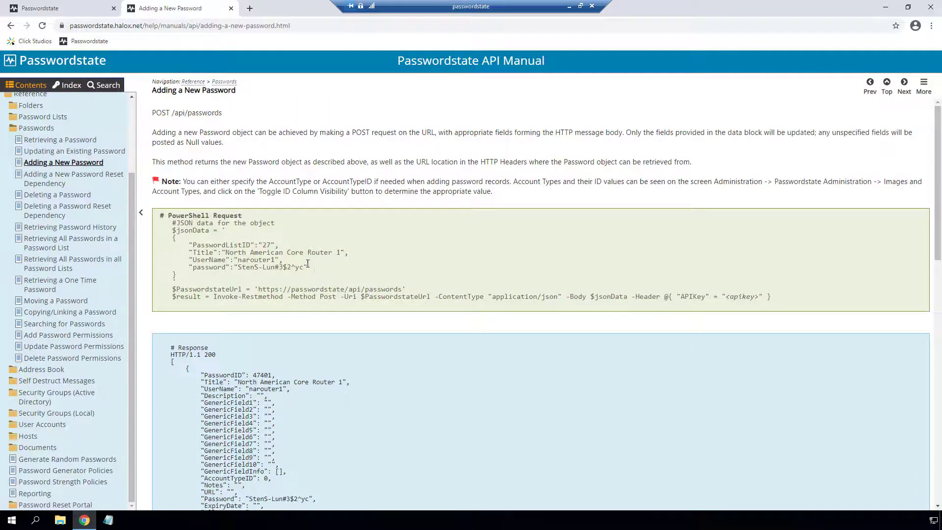